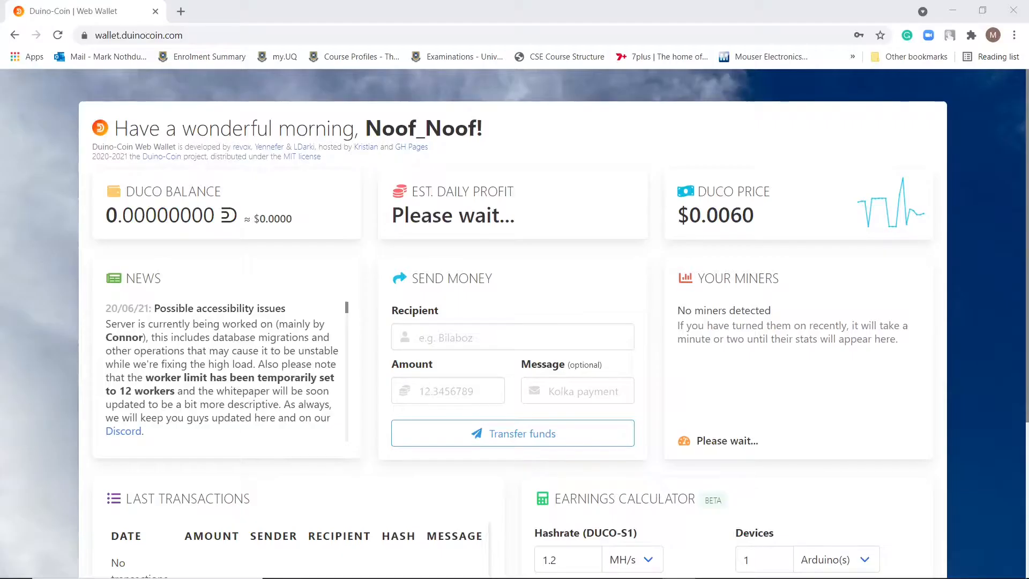
mouse_move(378, 353)
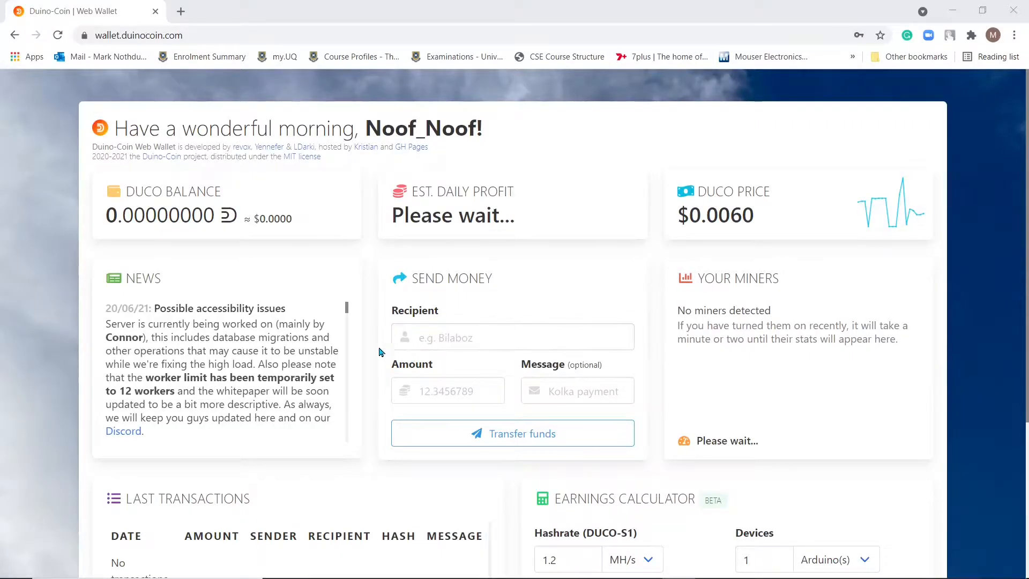
mouse_move(542, 159)
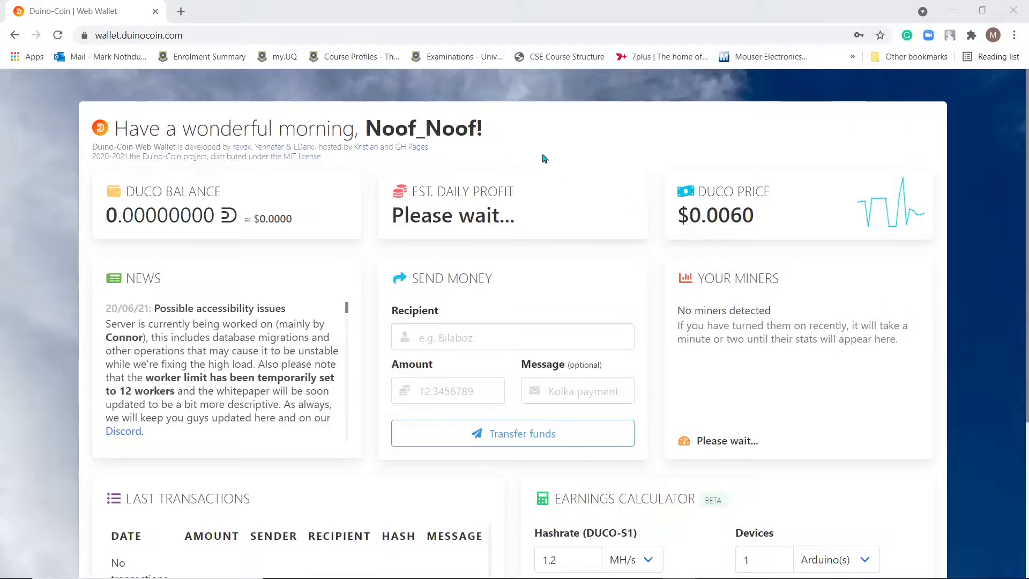
mouse_move(849, 153)
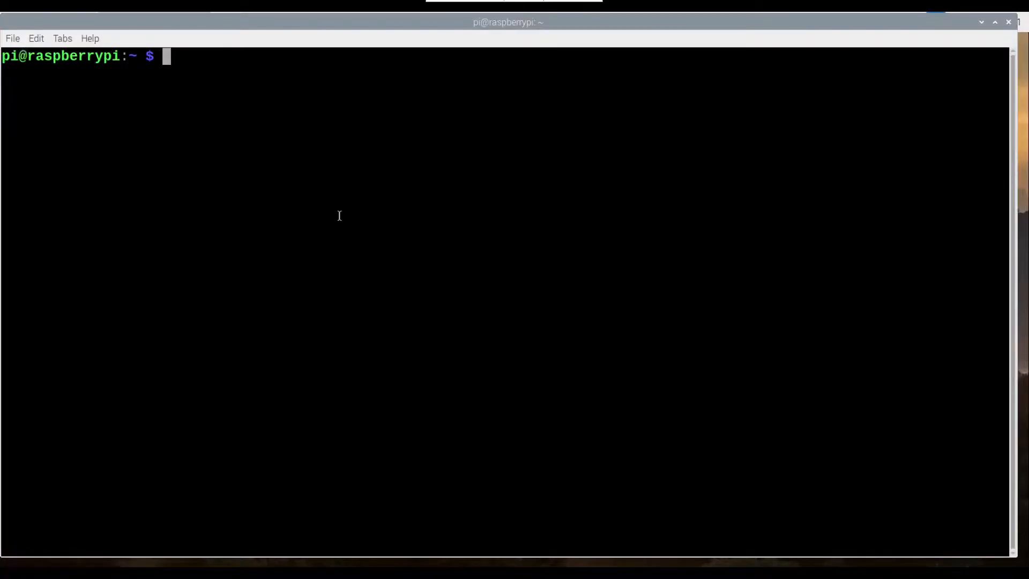
Refresh the Raspberry Pi package lists with sudo apt-get update.
text(sudo)
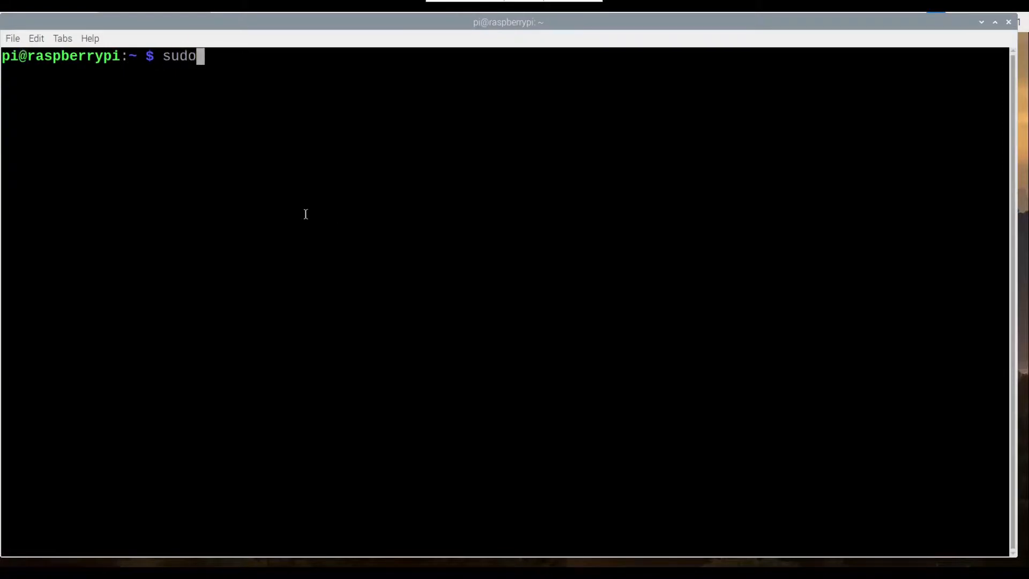
text(apt-get)
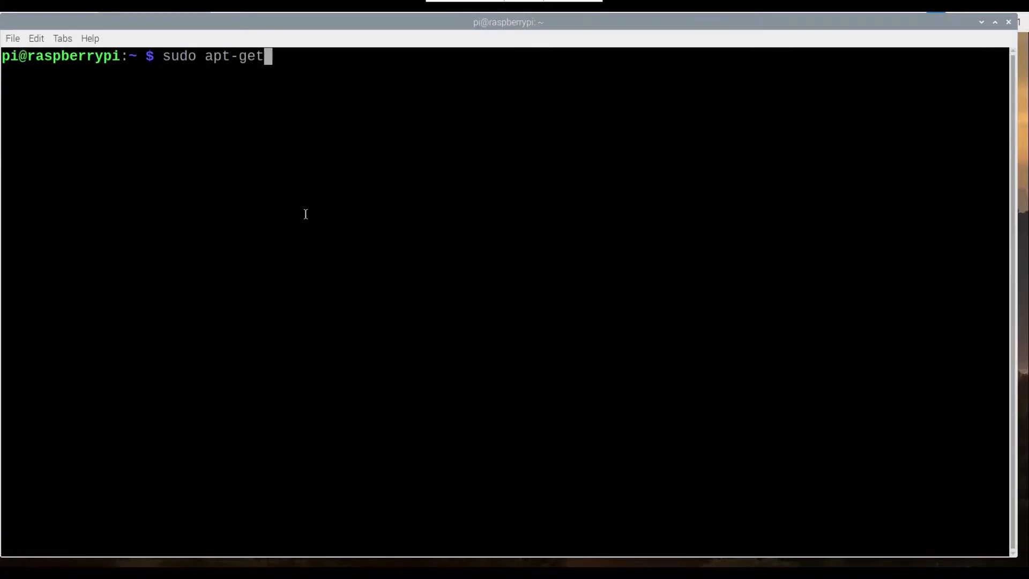
text(update)
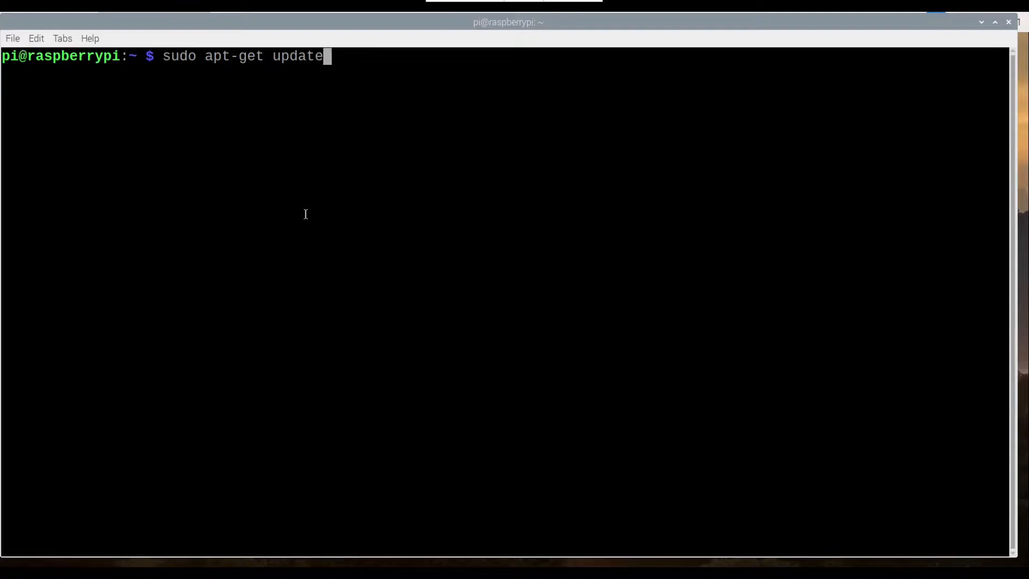
key(Return)
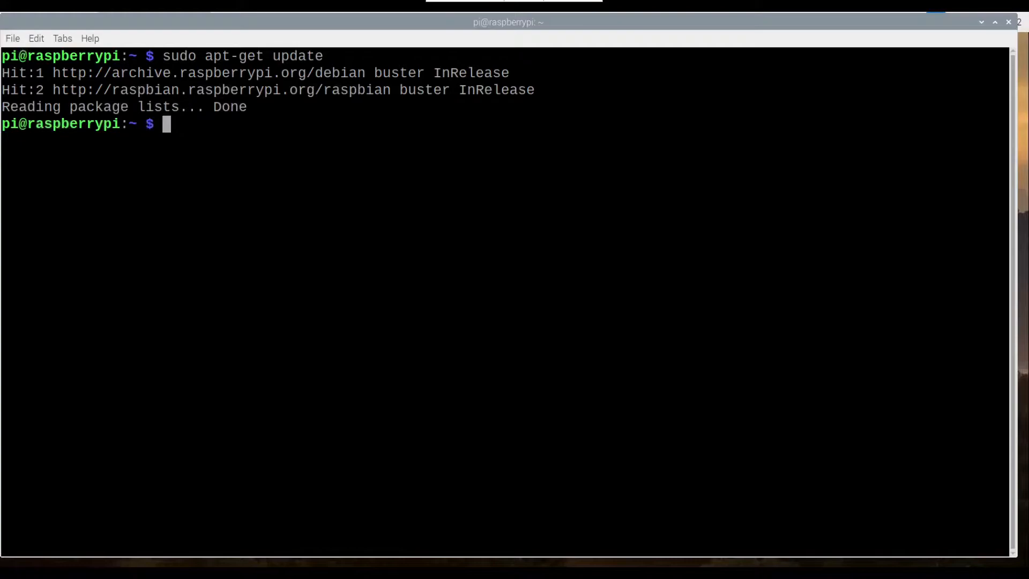
mouse_move(467, 292)
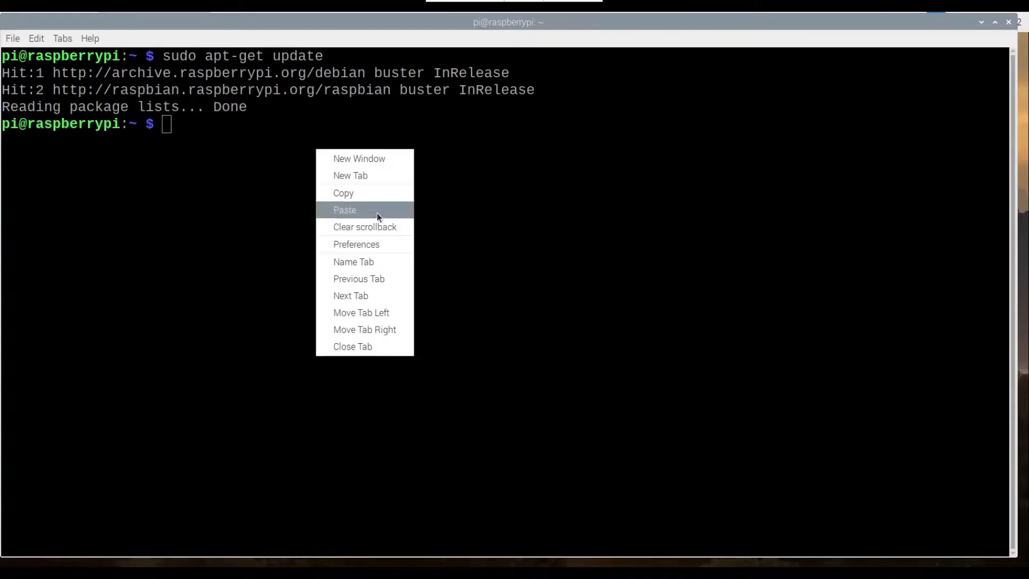
Install python3, python3-pip and git via apt, then colorama and tronpy via pip.
click(344, 210)
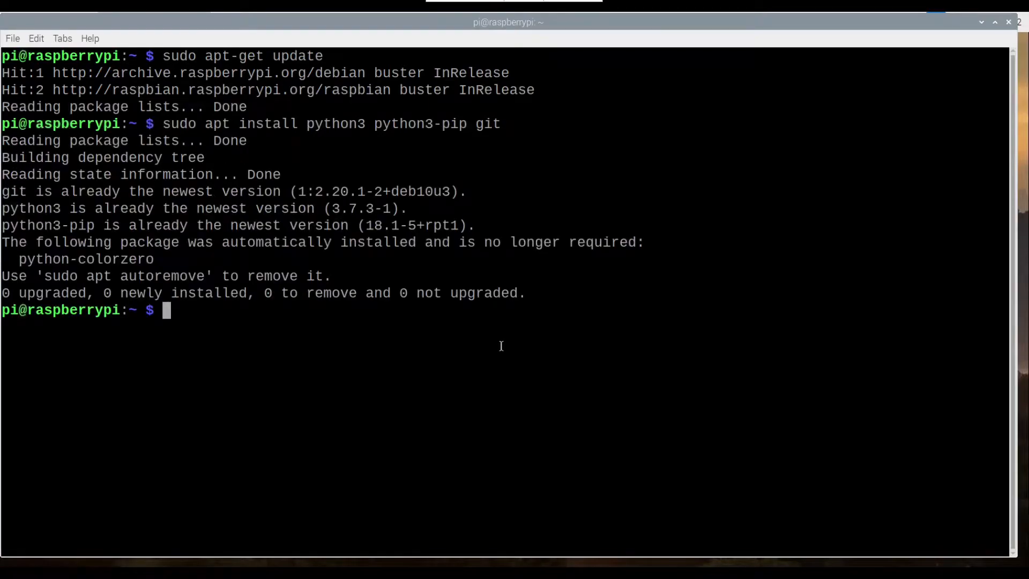
text(python3 -m pip install colorama tronpy)
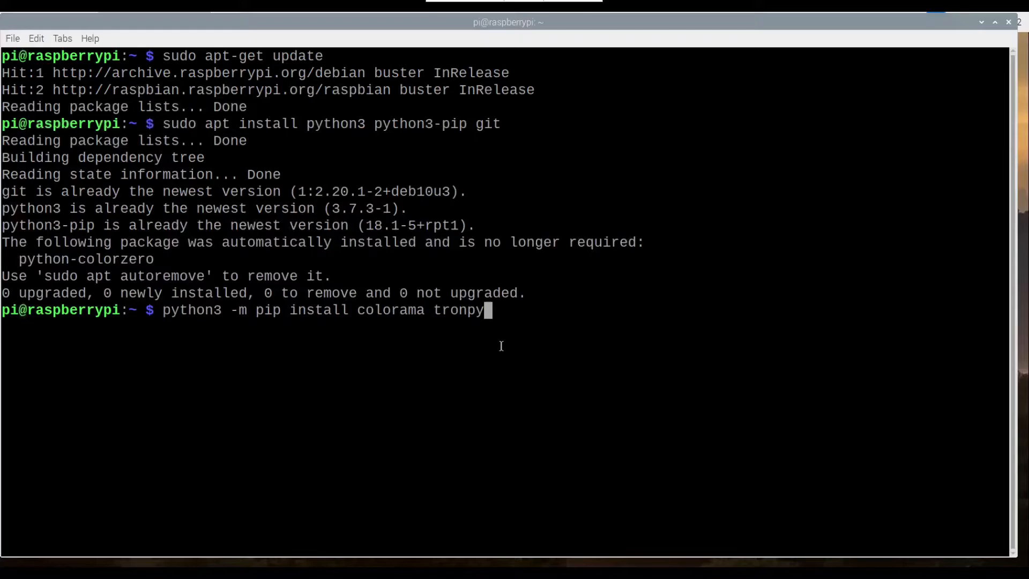
key(Return)
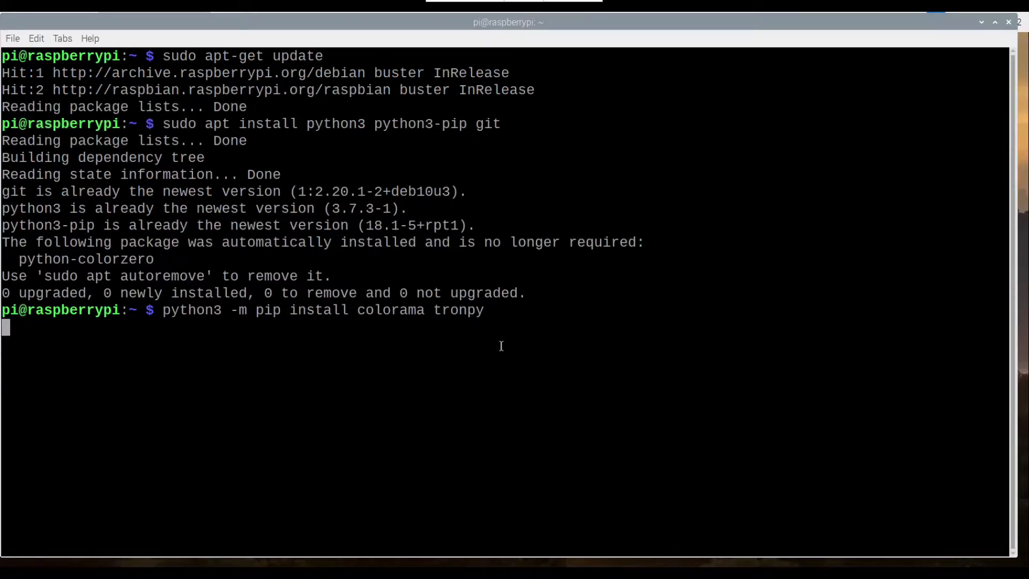
key(Return)
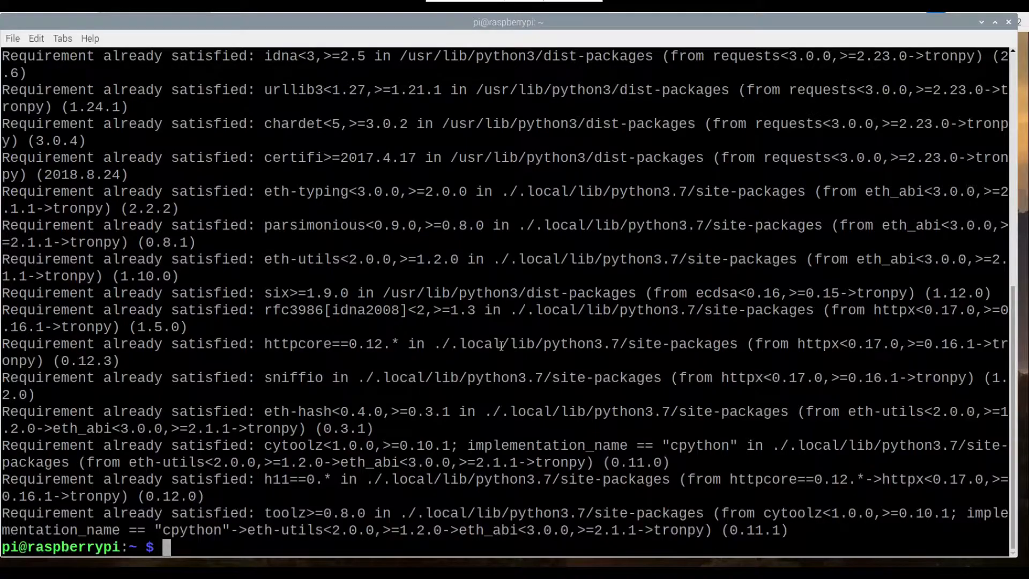
Install pypresence with pip3, correcting the misspelled 'instal' attempt.
text(pip3)
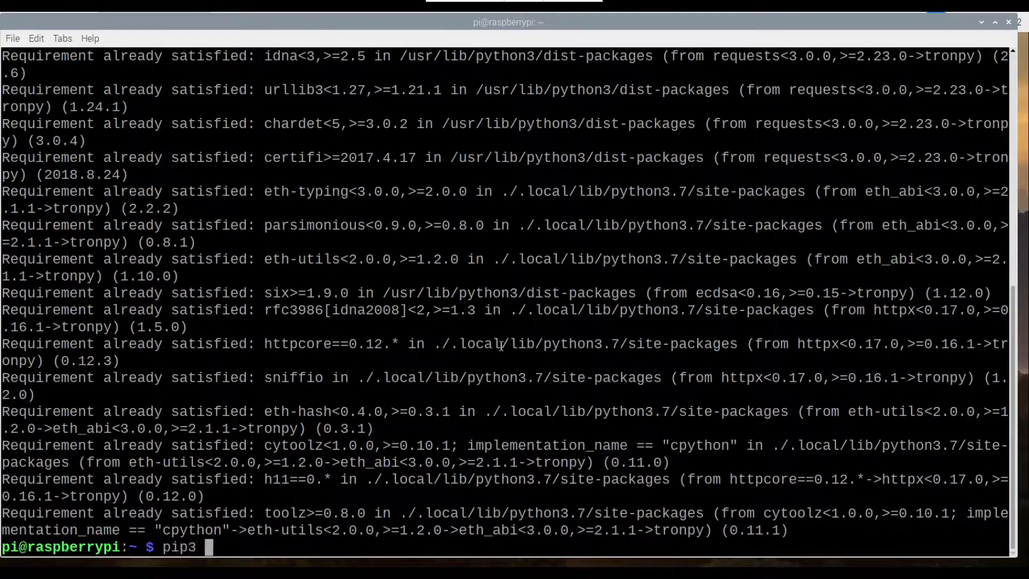
text(instal p)
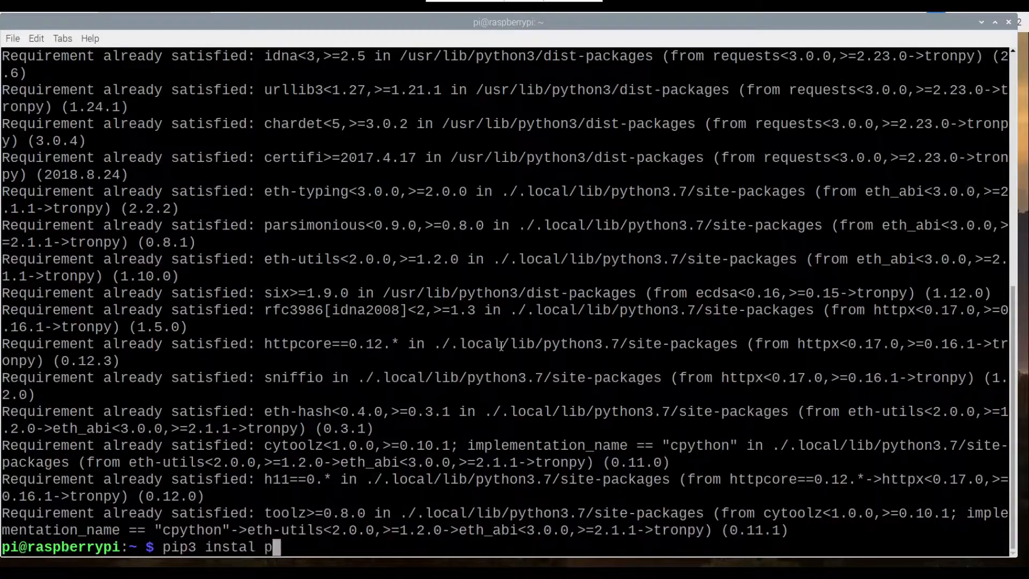
text(ypres)
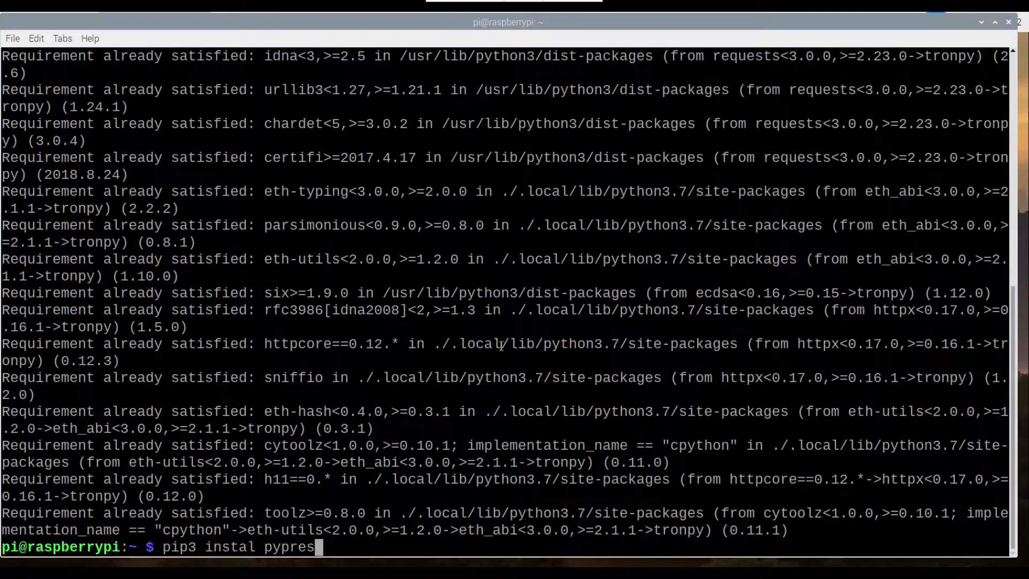
key(Return)
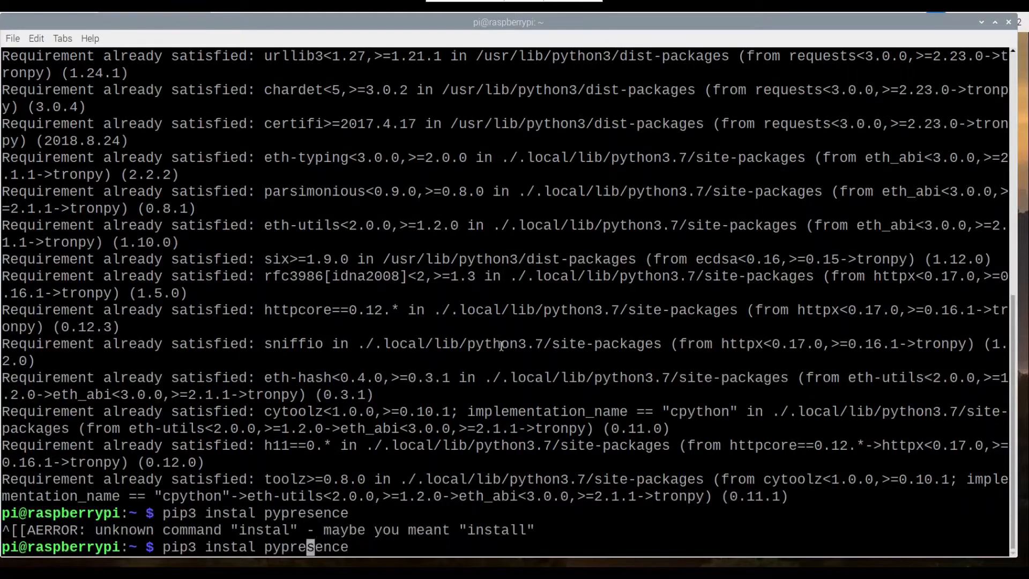
key(Return)
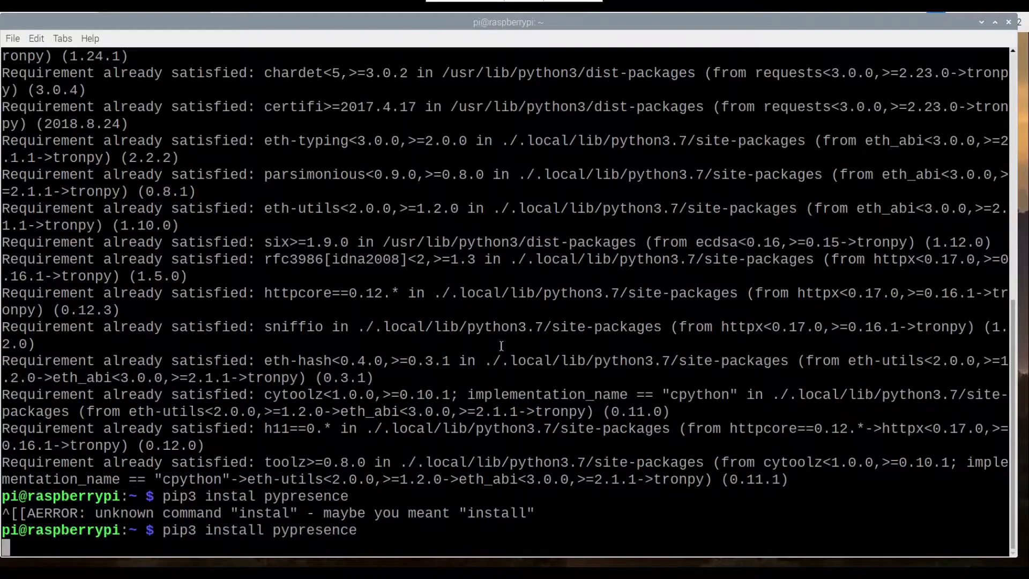
key(Return)
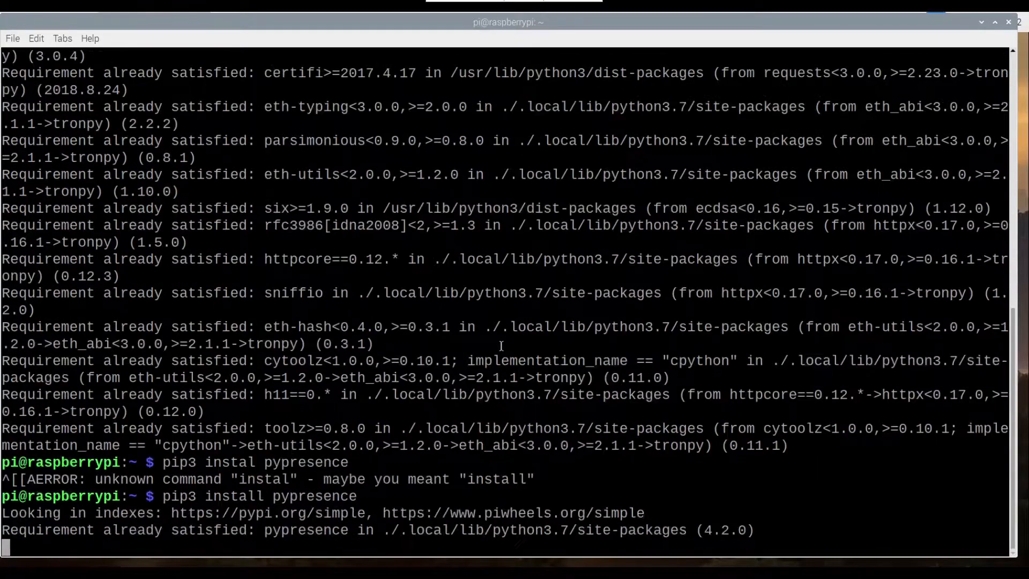
key(Return)
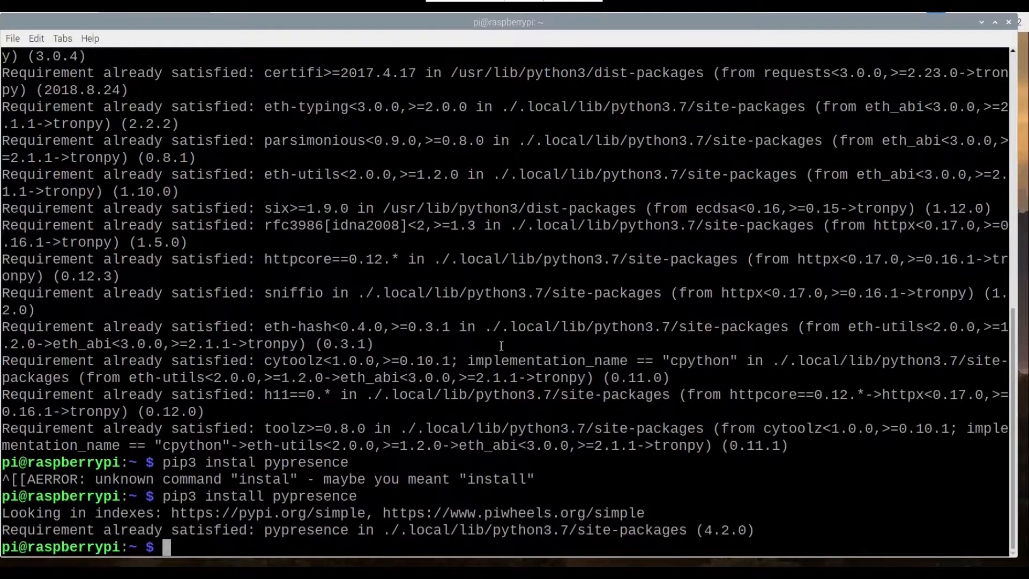
Change into the duino-coin folder.
text(c)
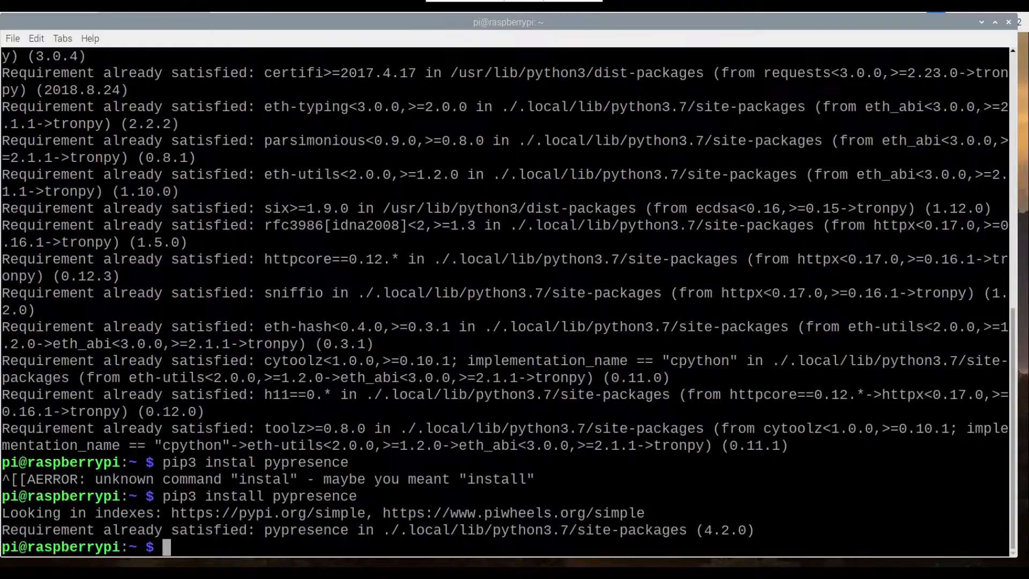
mouse_move(449, 407)
text(git clone https://github.com/revoxhere/duino-coin)
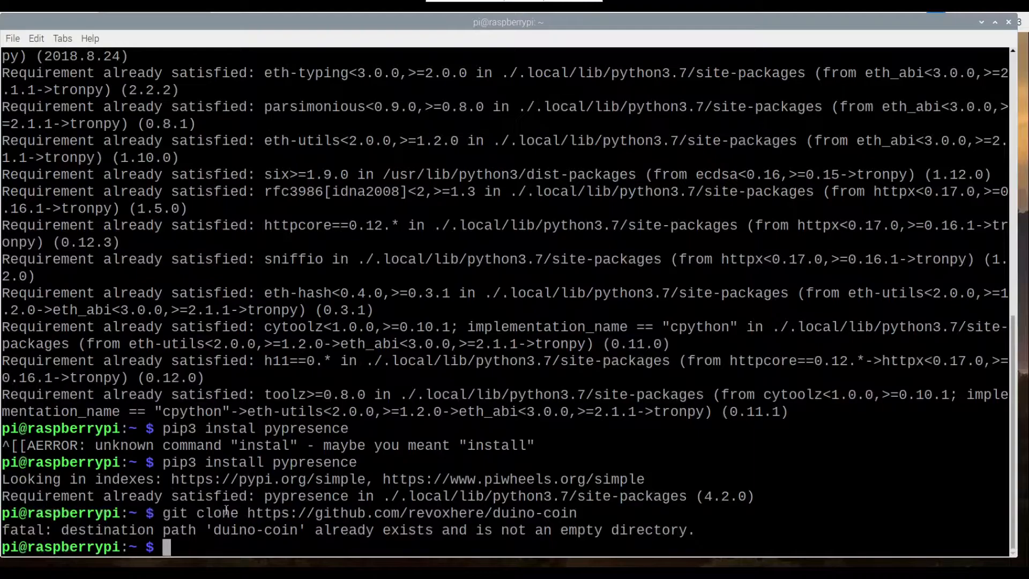
text(cd)
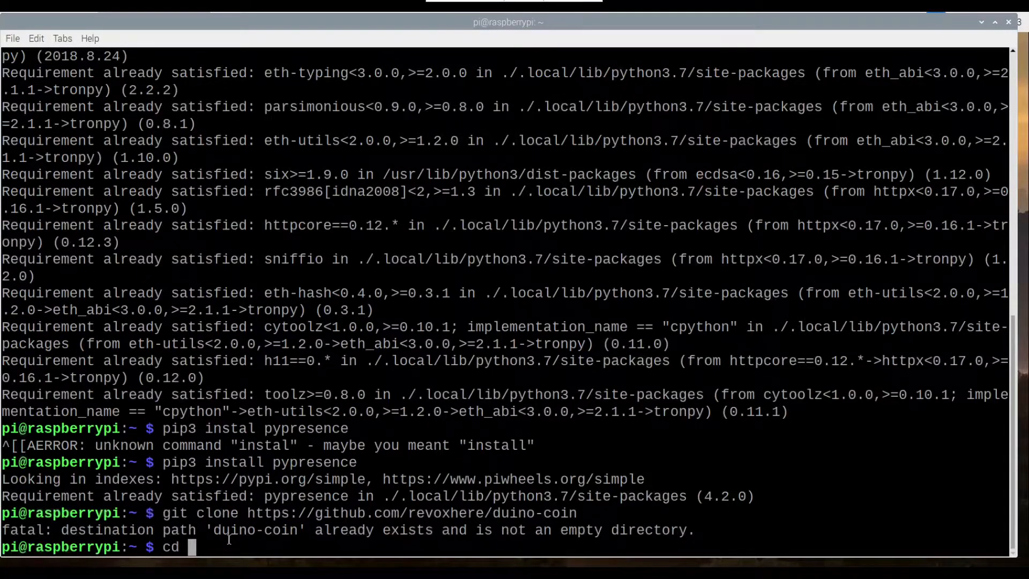
text(d)
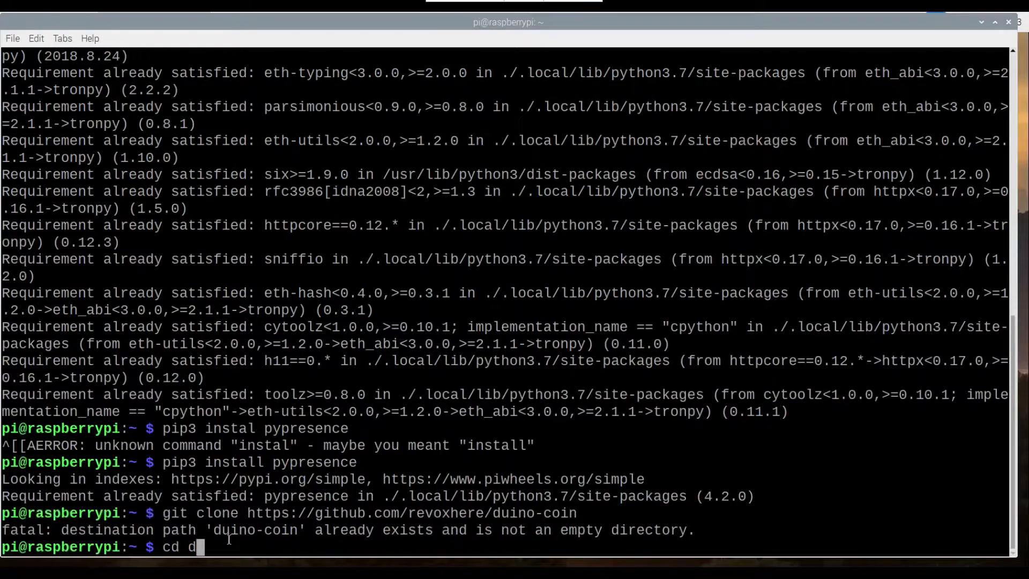
text(uino-c)
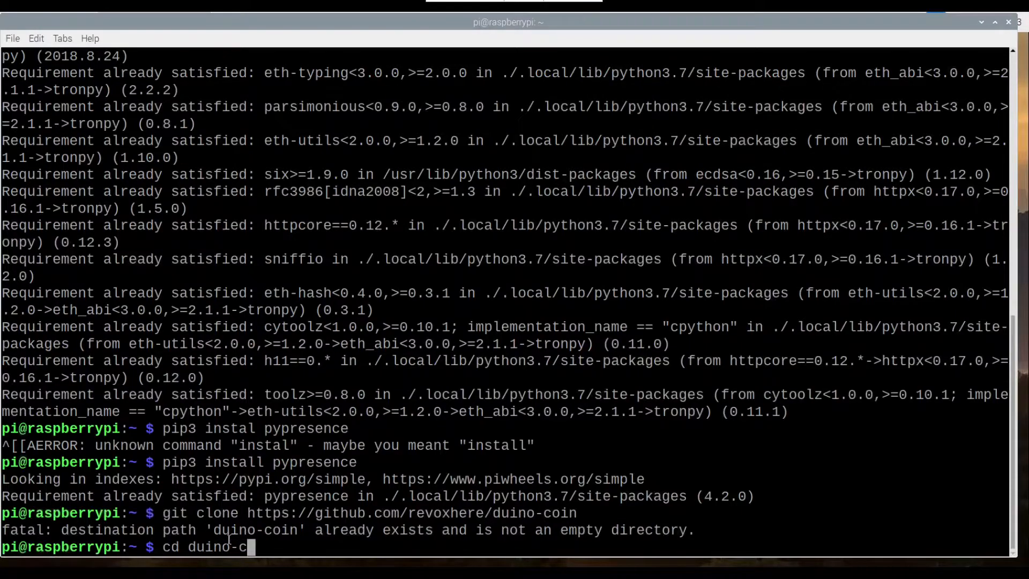
key(Return)
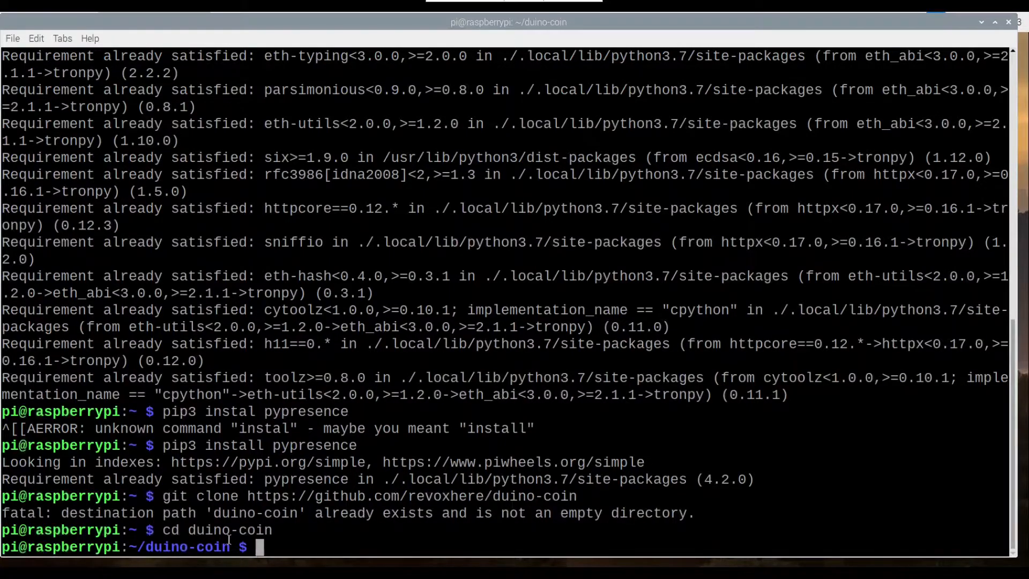
Start the miner with python3 PC_Miner.py, reaching the username prompt.
text(python3)
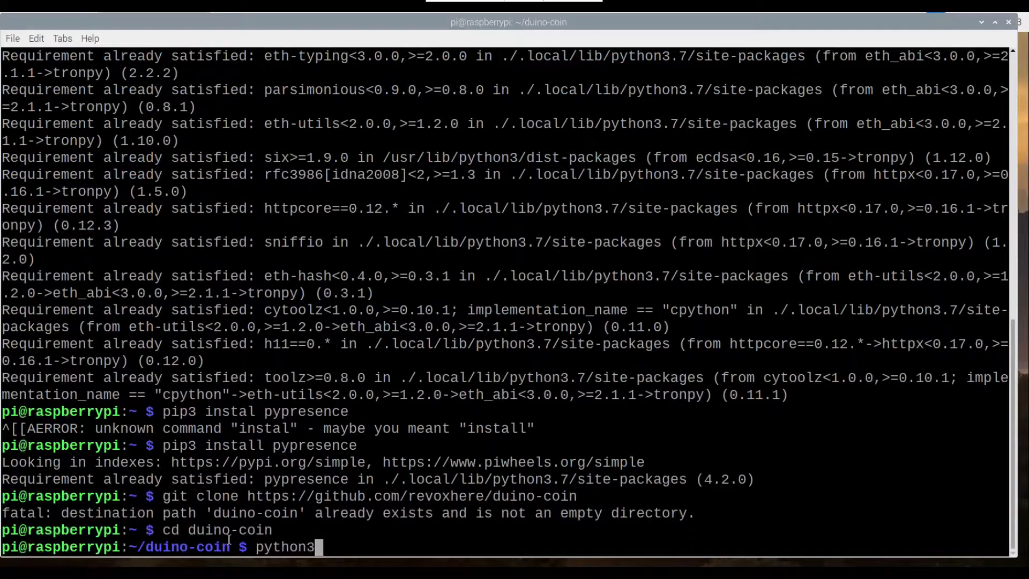
text(PC_Min)
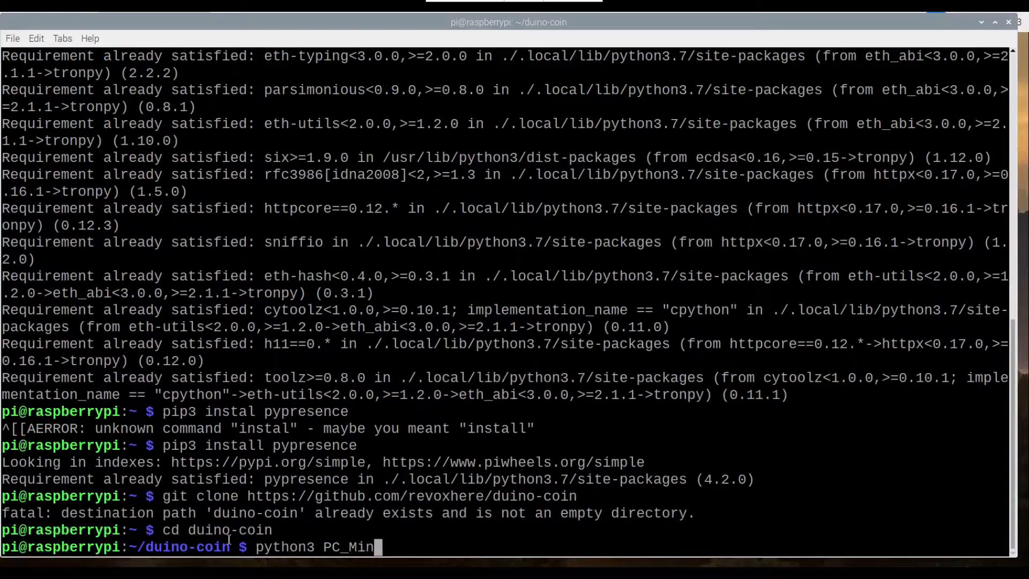
text(er.py)
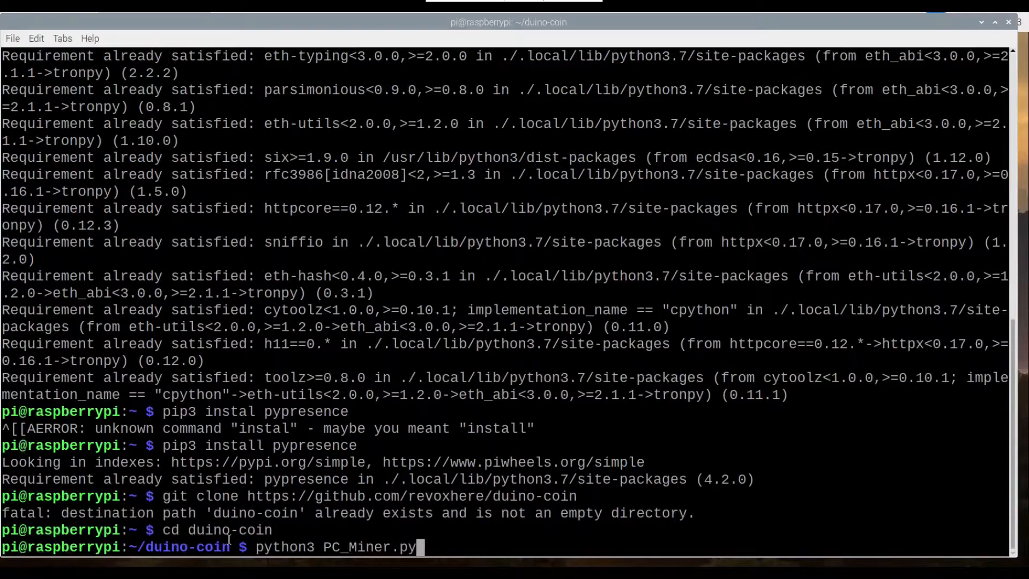
key(Return)
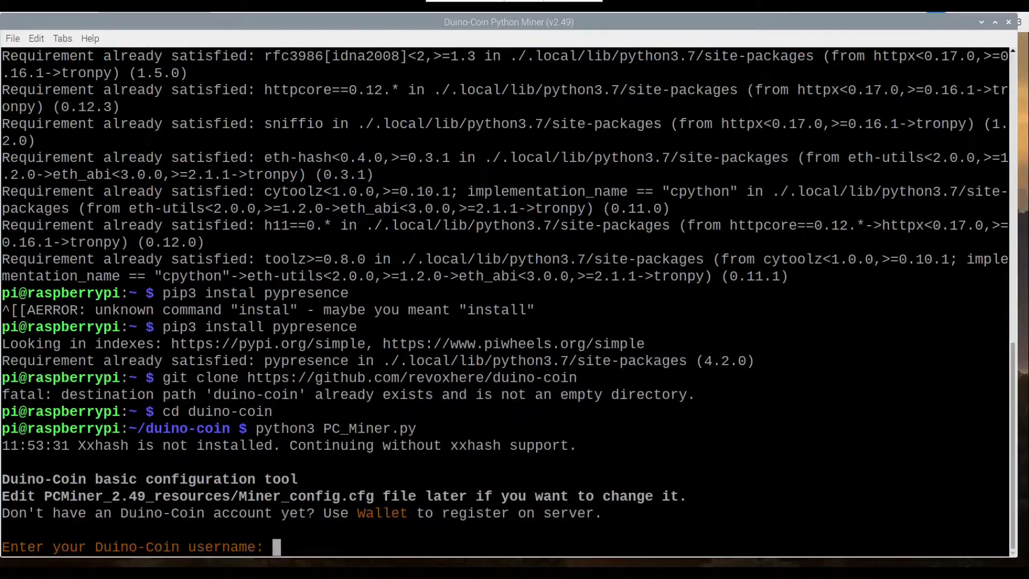
mouse_move(317, 554)
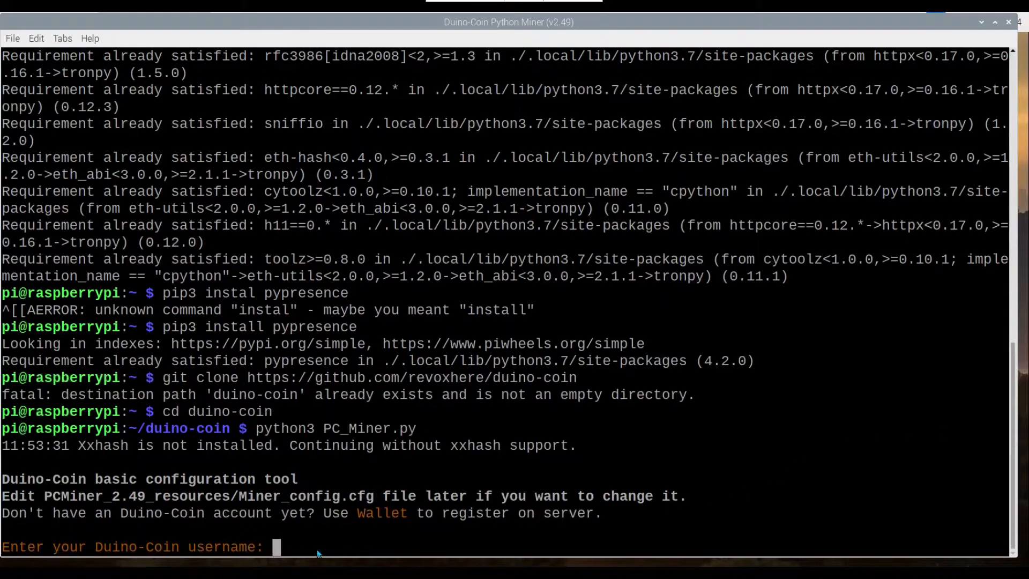
Enter the Duino-Coin username Noof_Noof and mining intensity 95.
text(N)
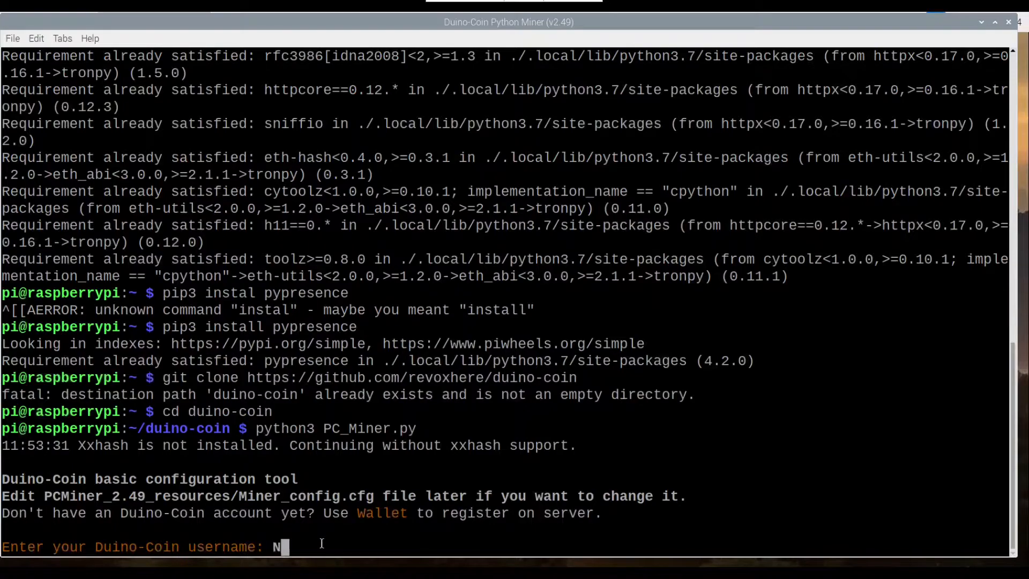
text(oof_)
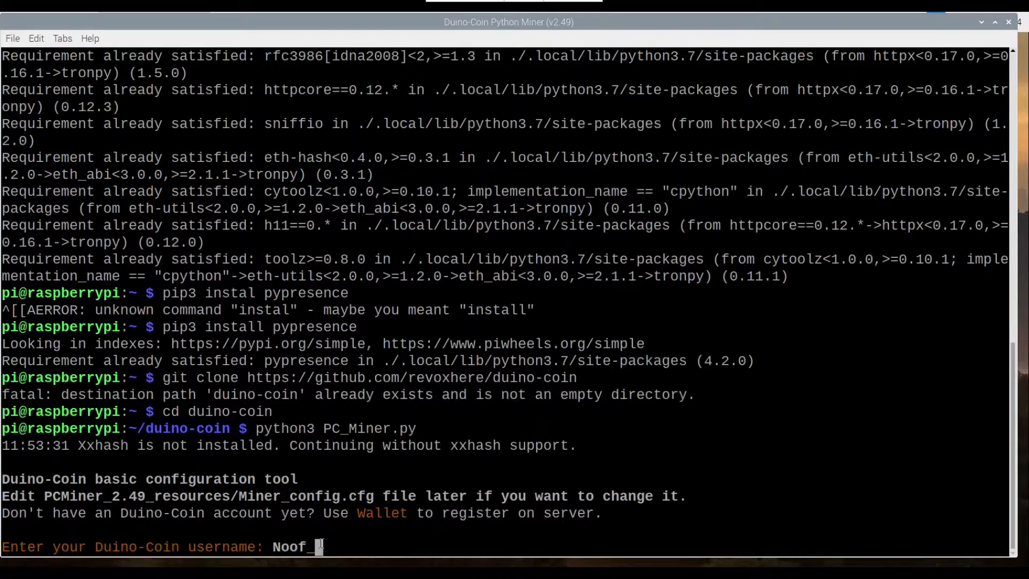
text(Noof)
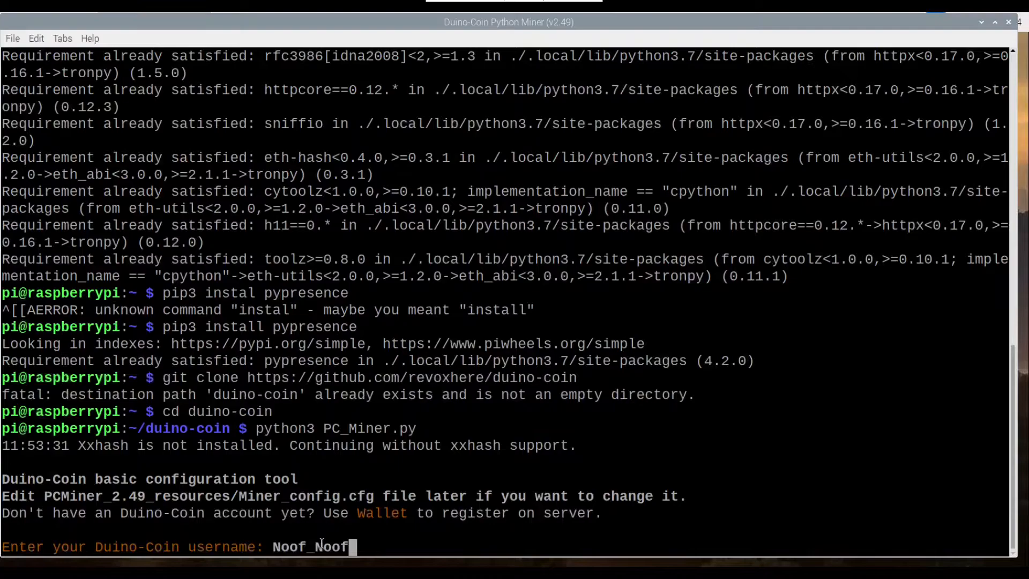
key(Return)
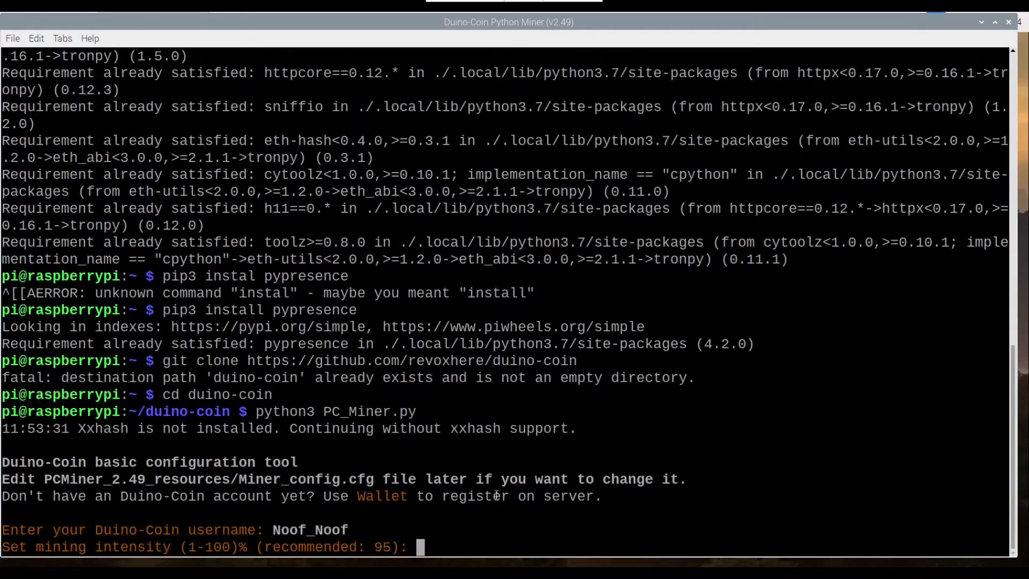
text(95)
text(y)
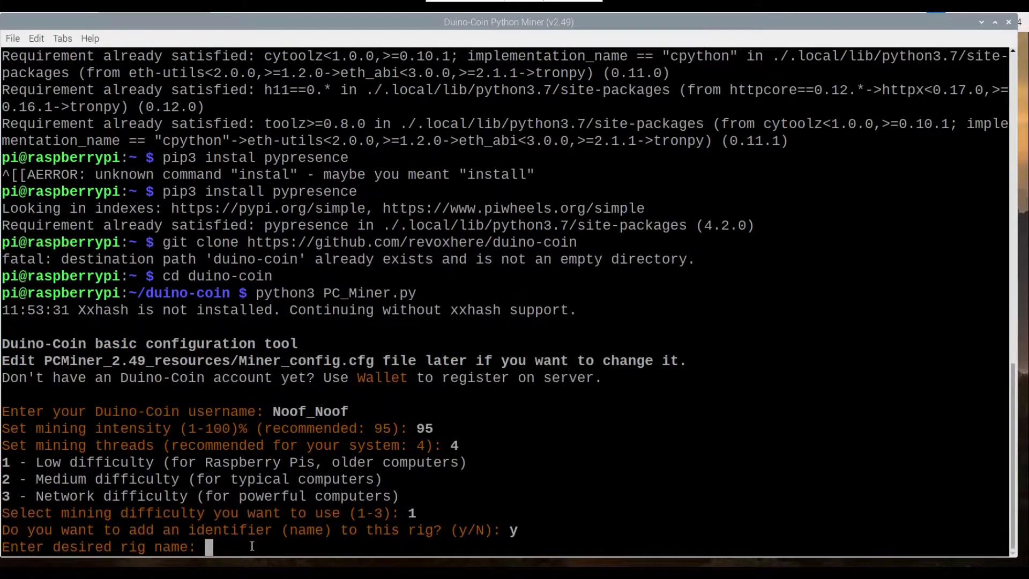
mouse_move(491, 514)
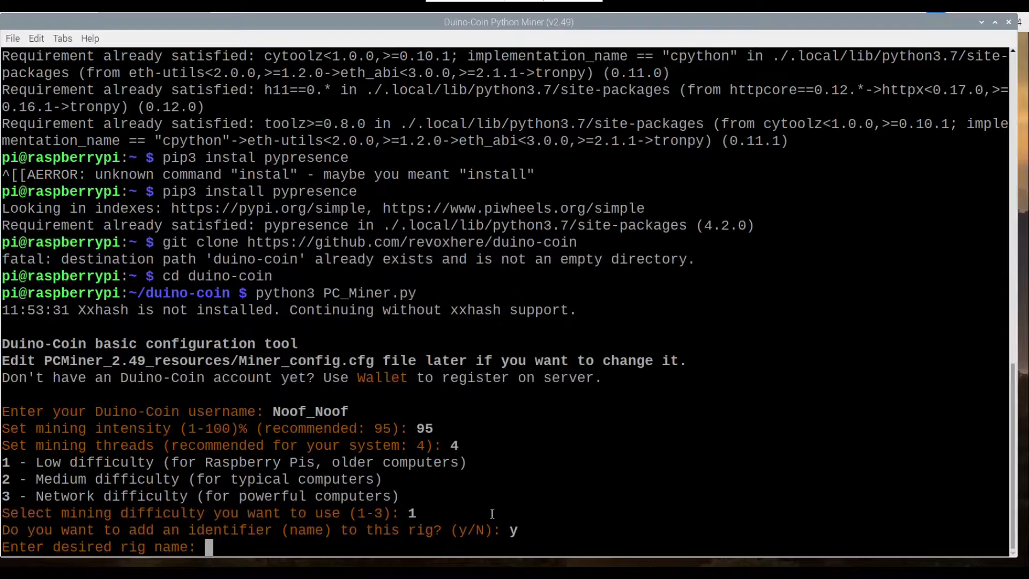
Name the rig Rasp4, set donation level 1 and launch the miner.
text(Rasp)
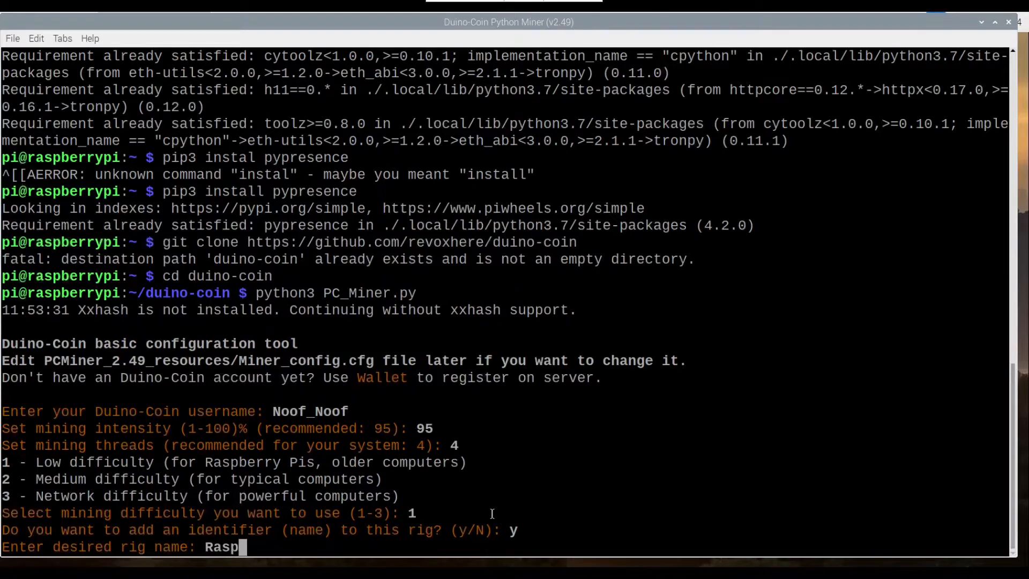
text(4)
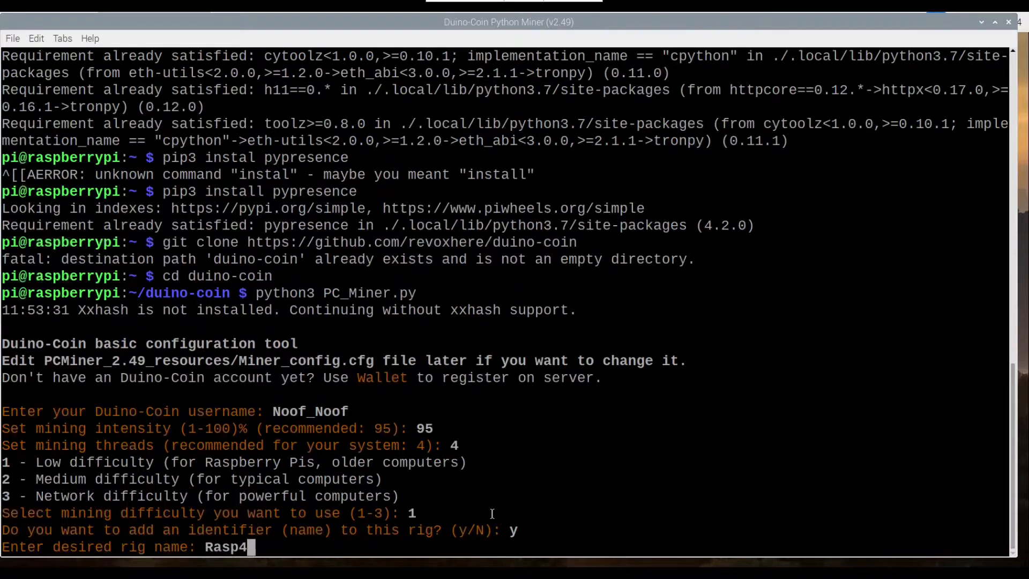
key(Return)
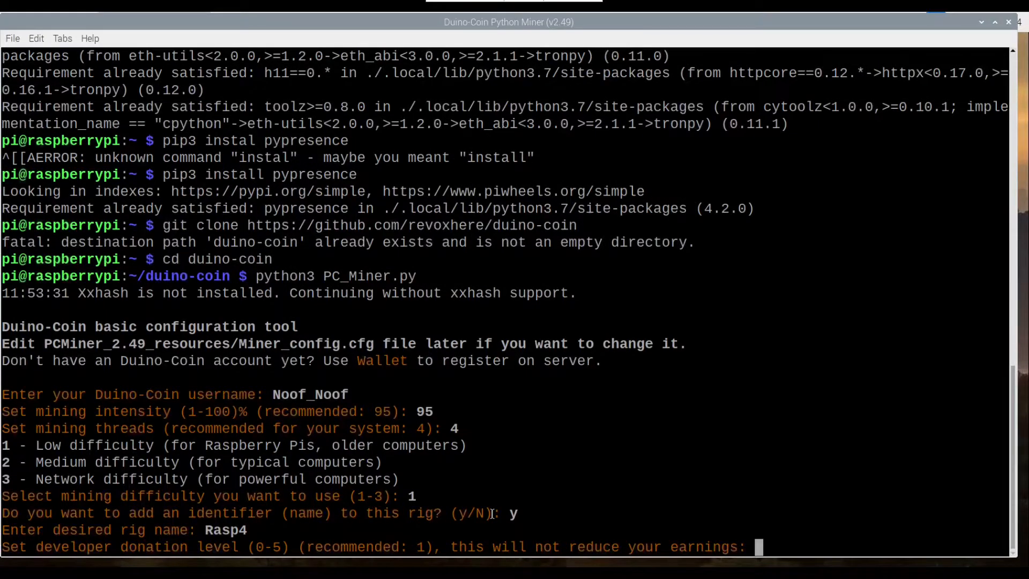
text(1)
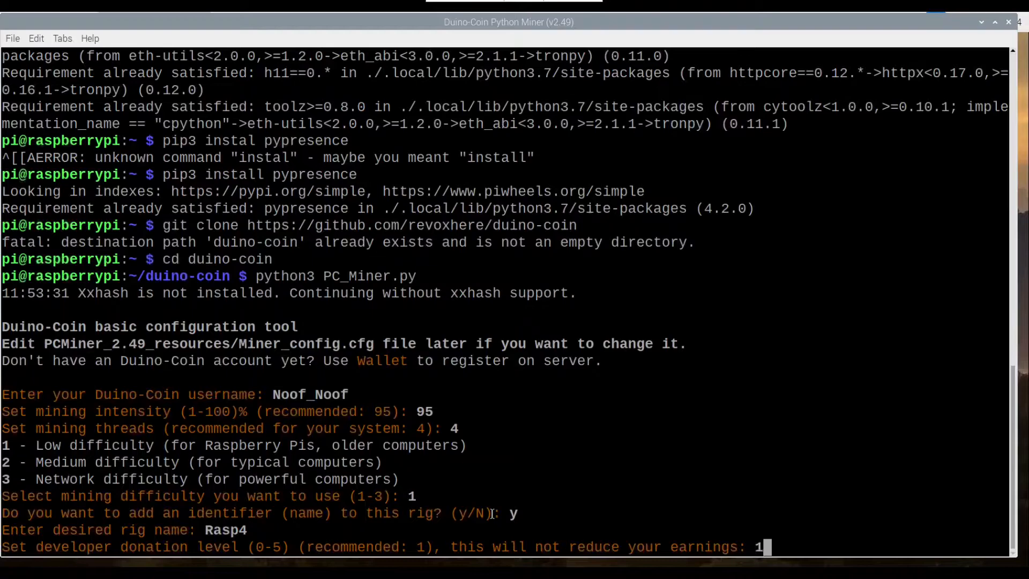
key(Return)
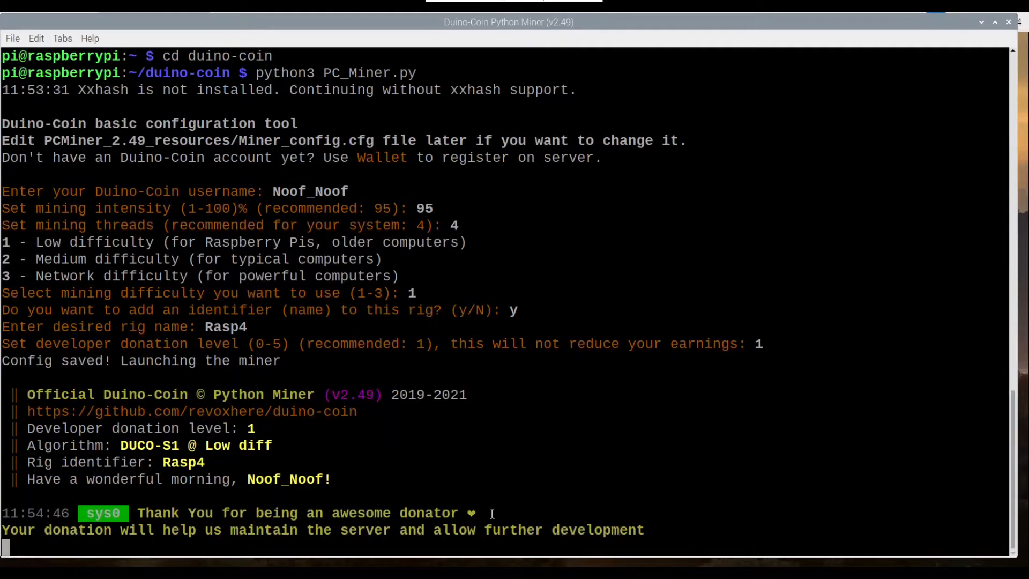
mouse_move(276, 532)
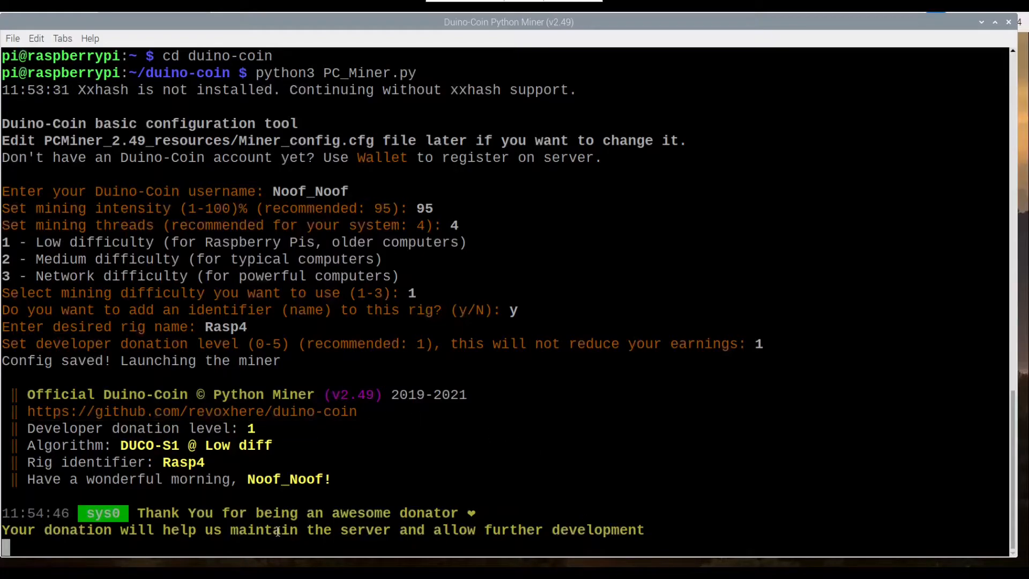
mouse_move(560, 513)
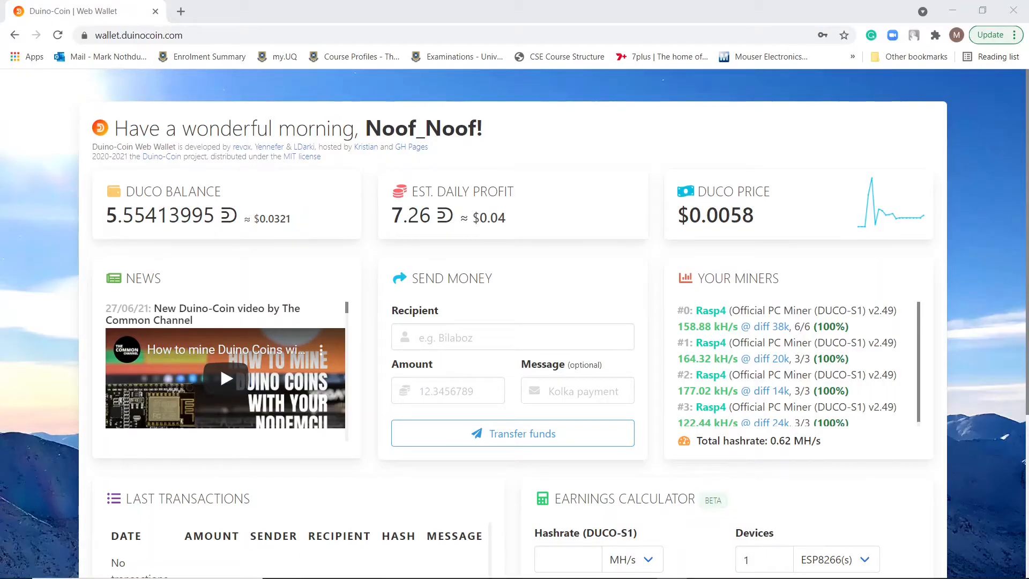
mouse_move(714, 174)
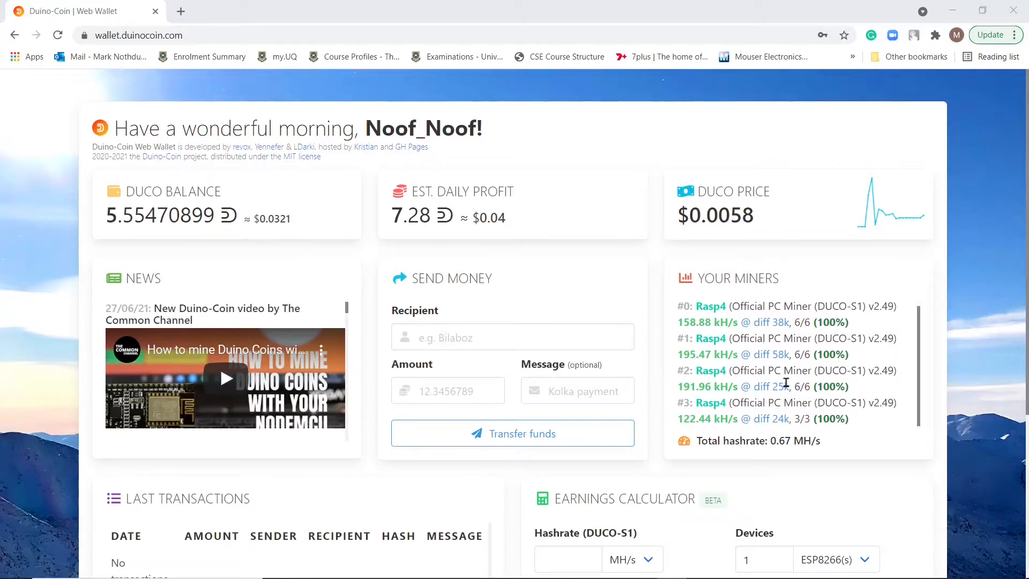
mouse_move(541, 214)
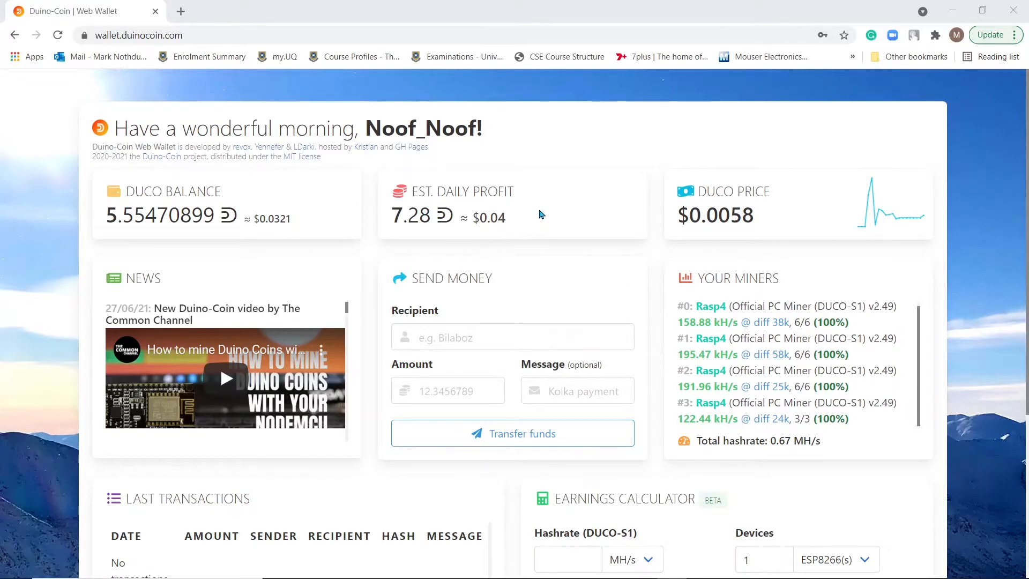
mouse_move(489, 209)
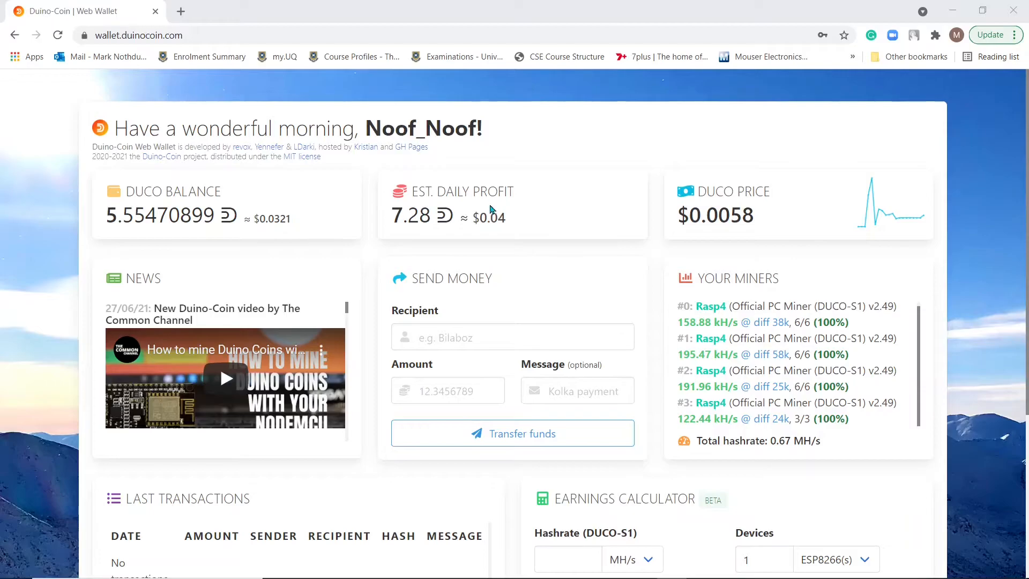
mouse_move(430, 183)
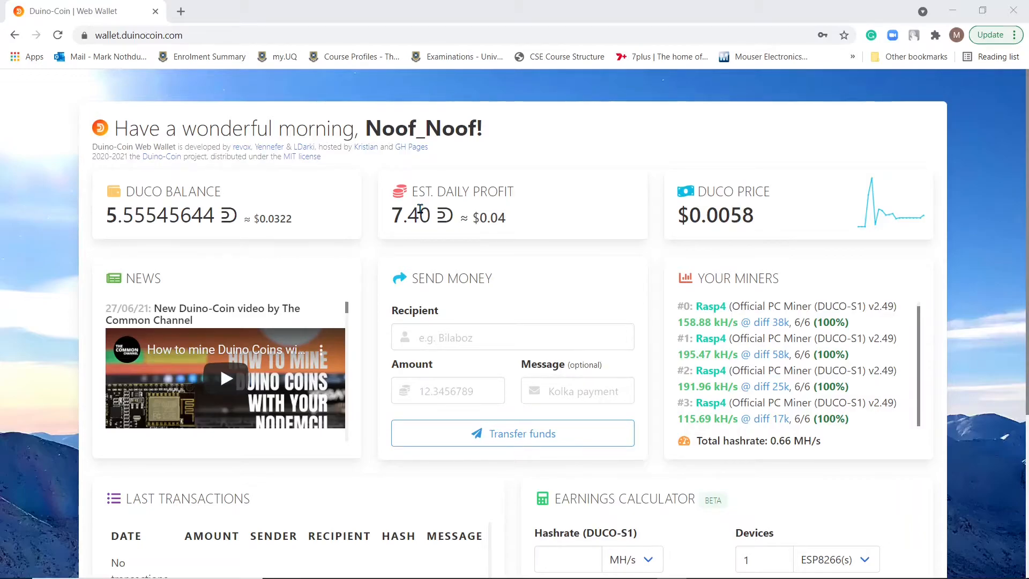
mouse_move(510, 230)
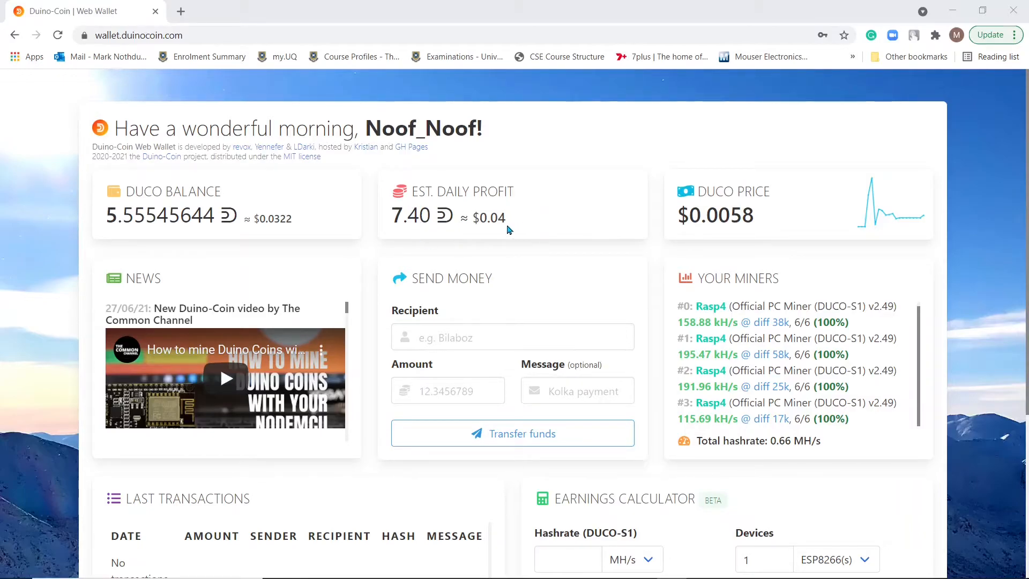
mouse_move(568, 198)
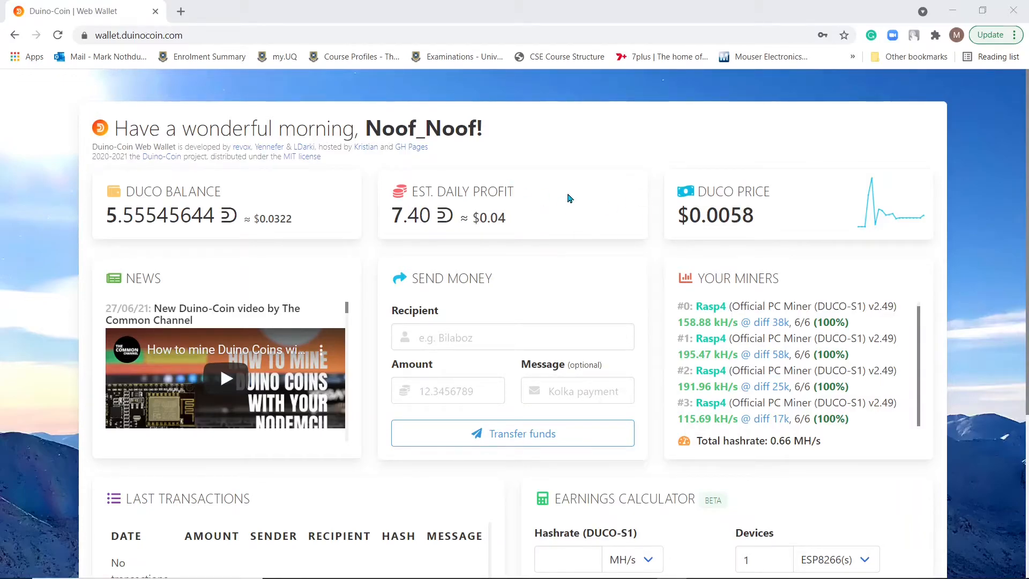
mouse_move(633, 238)
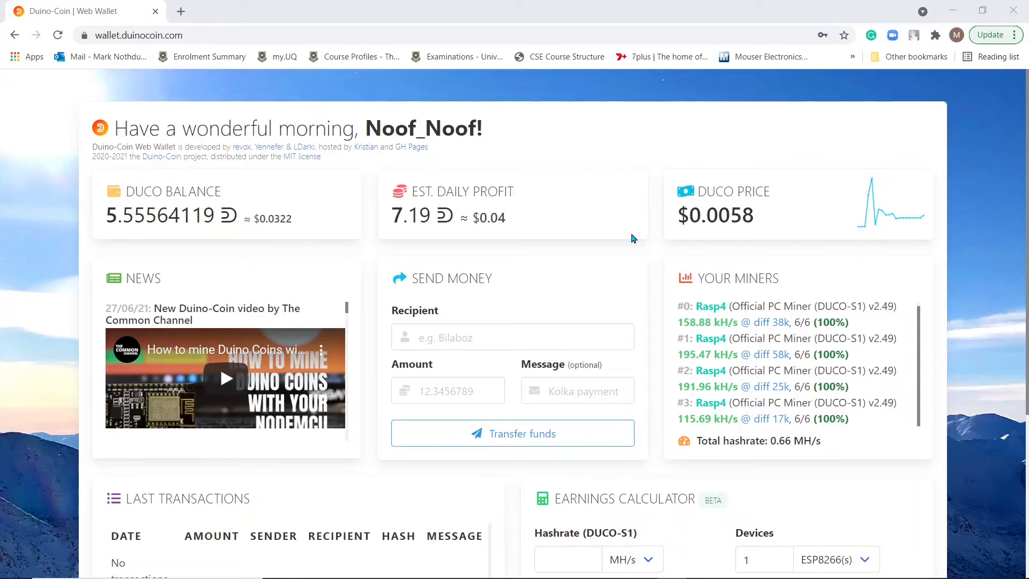
mouse_move(591, 250)
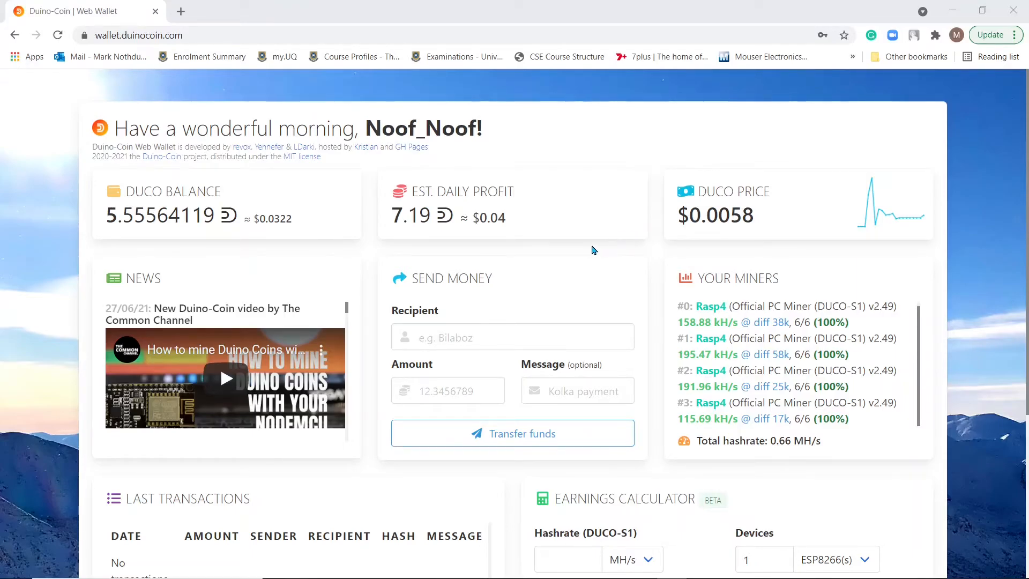
mouse_move(983, 254)
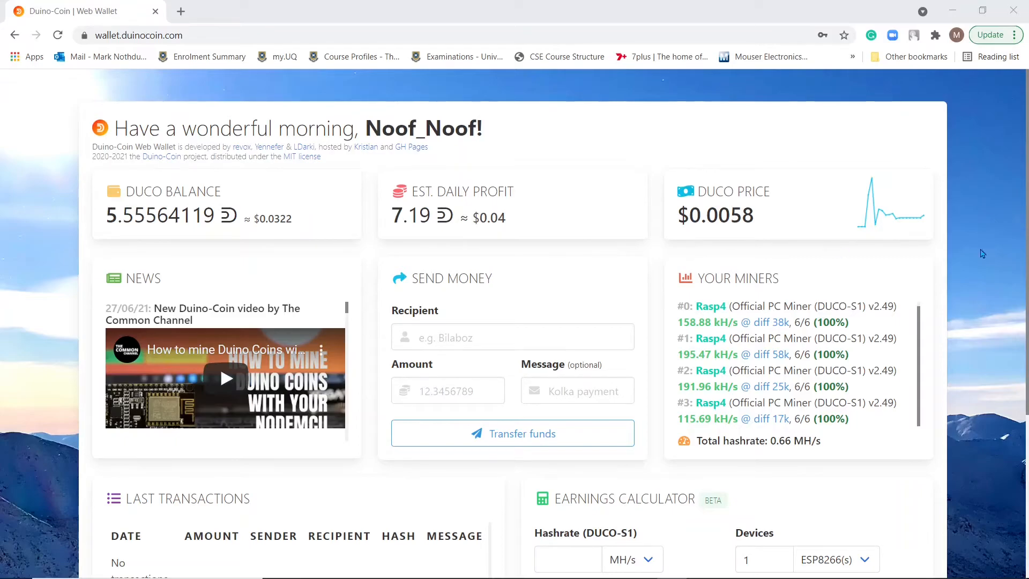